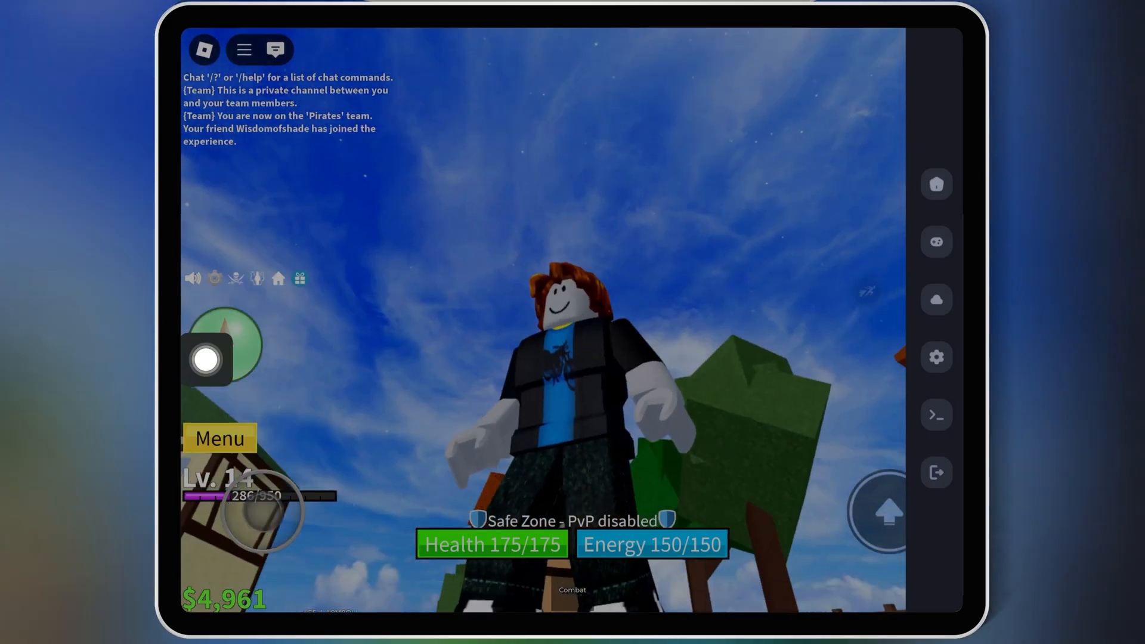
- Browse Delta's saved scripts, editor, options and consoles, then hide the executor
{"action": "left_click", "coordinate": [936, 185]}
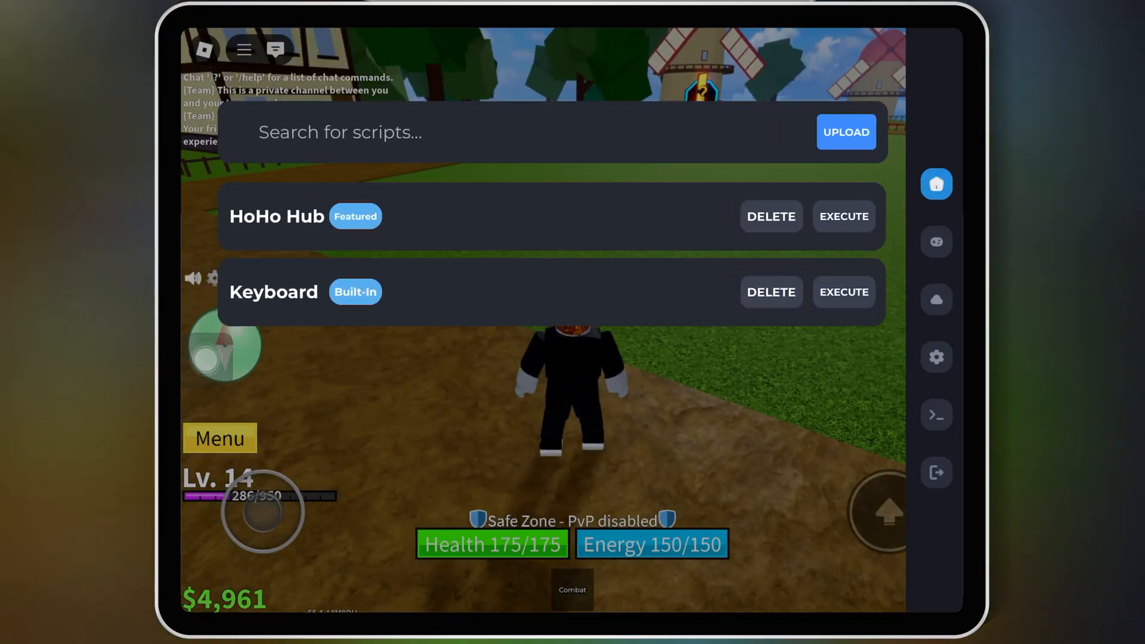
{"action": "left_click", "coordinate": [937, 242]}
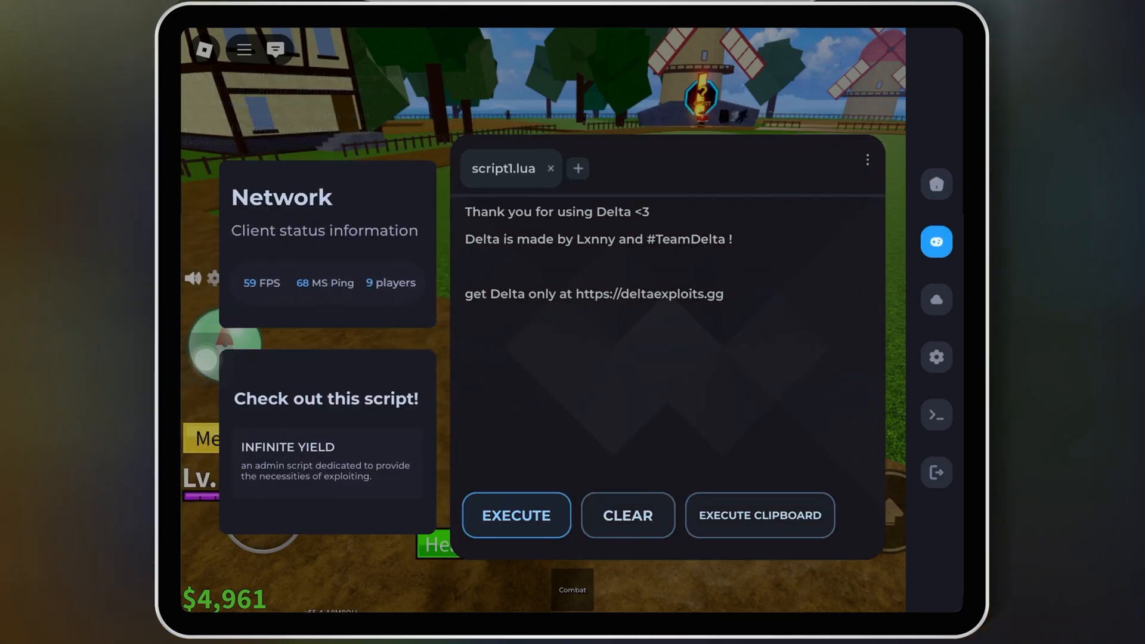
{"action": "left_click", "coordinate": [936, 358]}
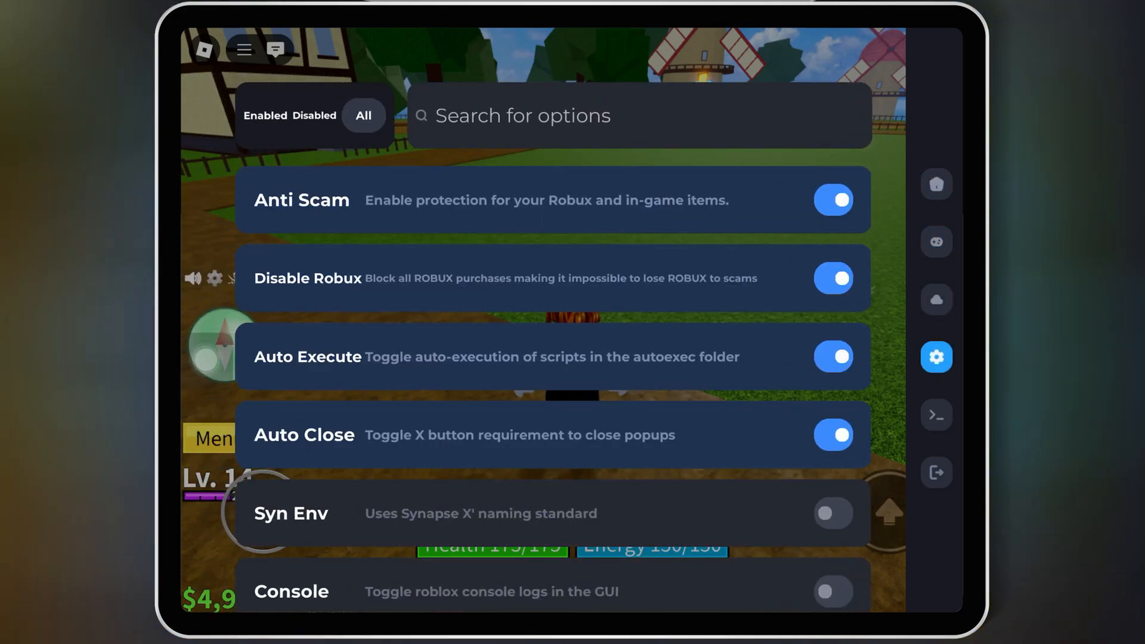
{"action": "left_click", "coordinate": [936, 415]}
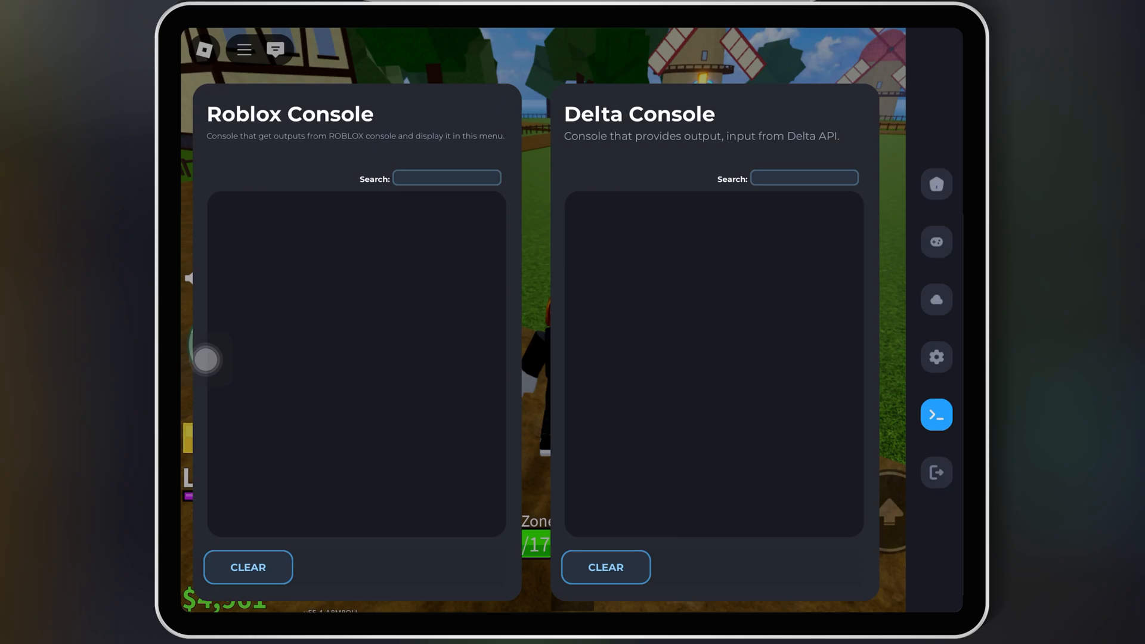
{"action": "left_click", "coordinate": [937, 184]}
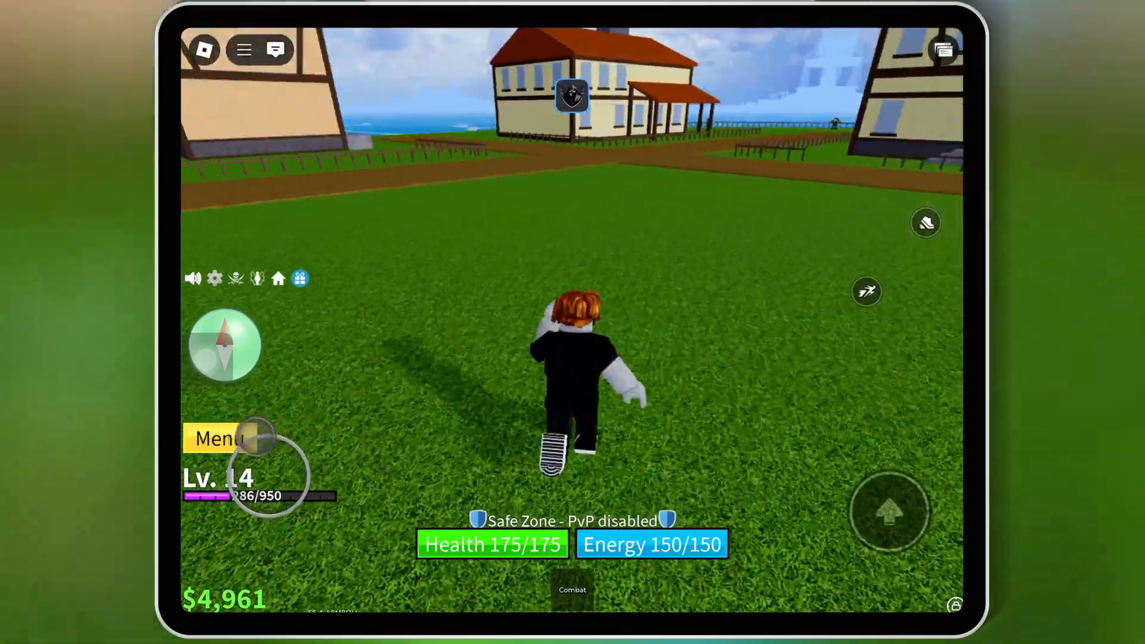
{"action": "left_click", "coordinate": [276, 49]}
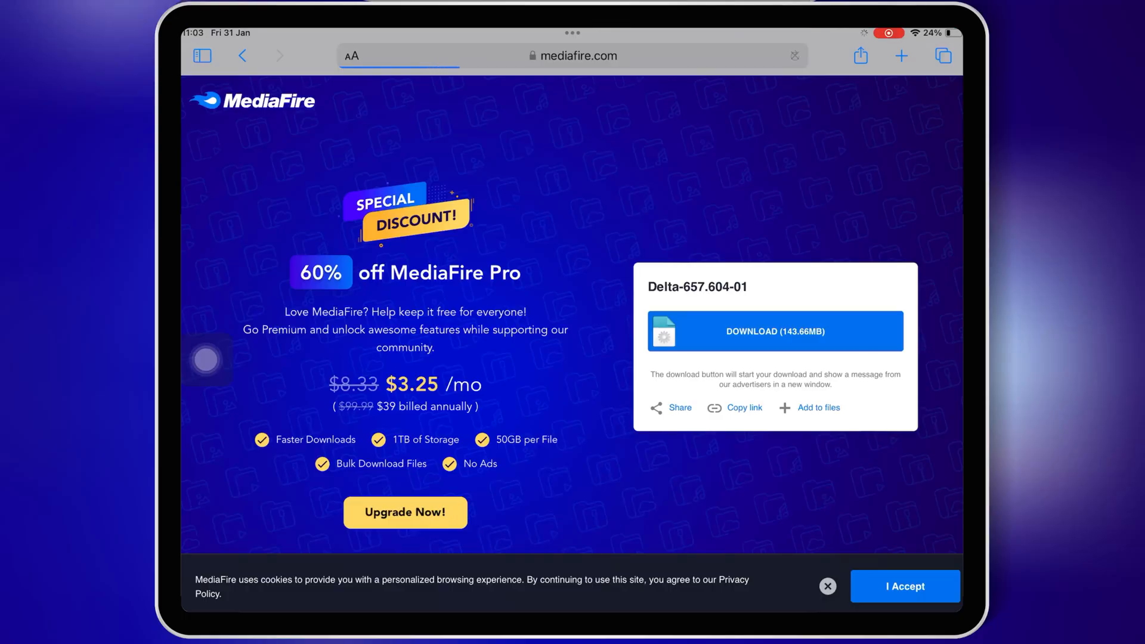
- Download the 143.66MB Delta-657.604-01.ipa from MediaFire and confirm the download
{"action": "left_click", "coordinate": [774, 331]}
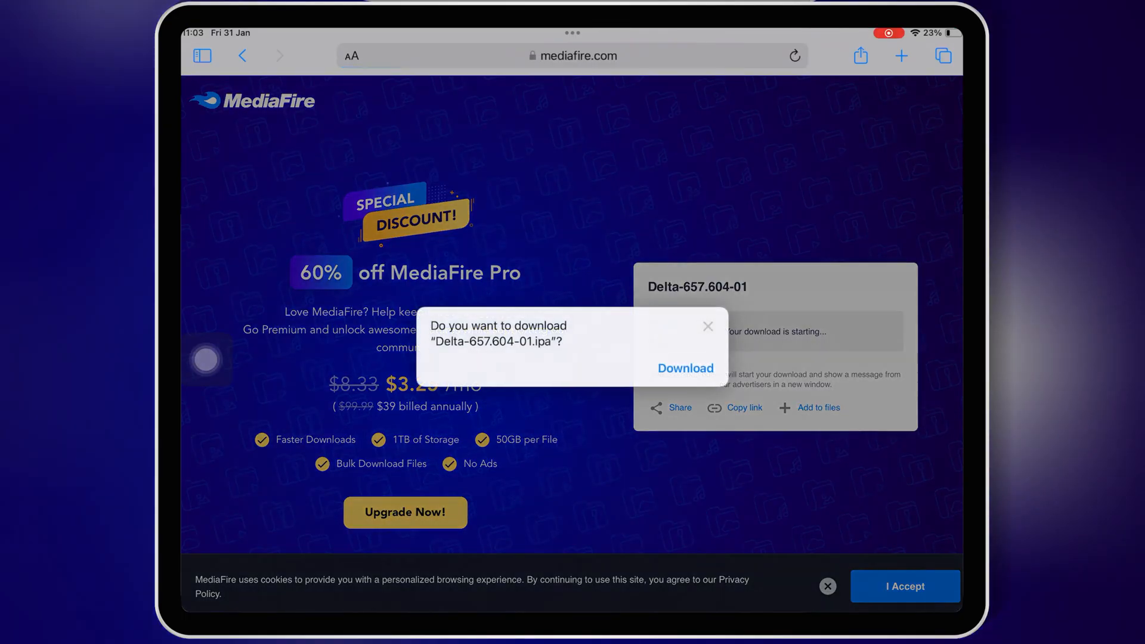
{"action": "left_click", "coordinate": [684, 368]}
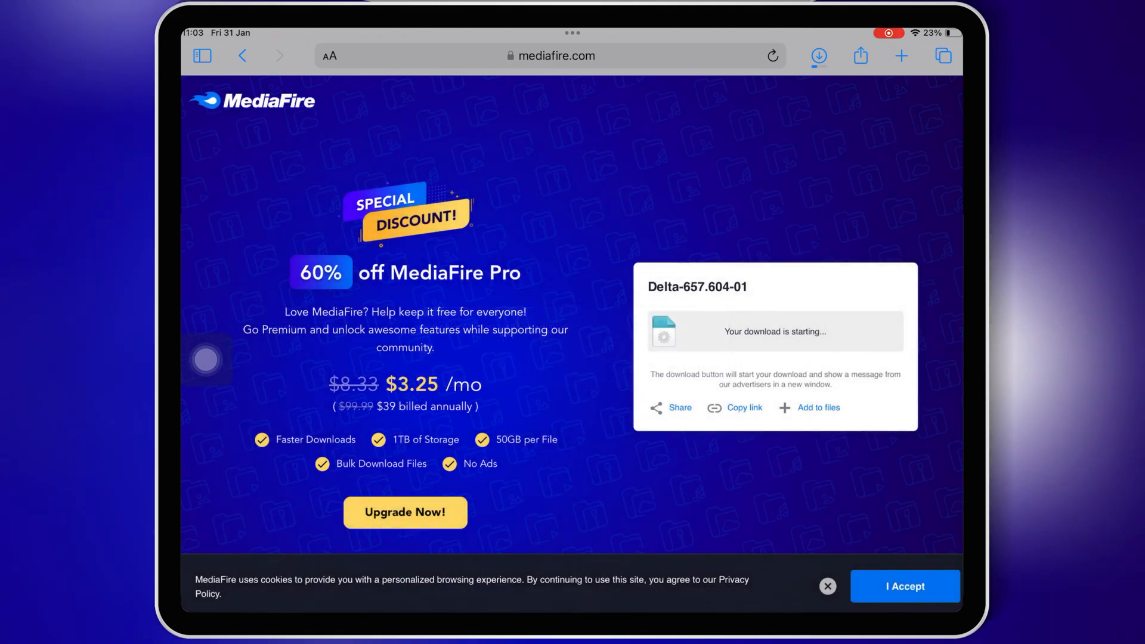
{"action": "left_click", "coordinate": [819, 55]}
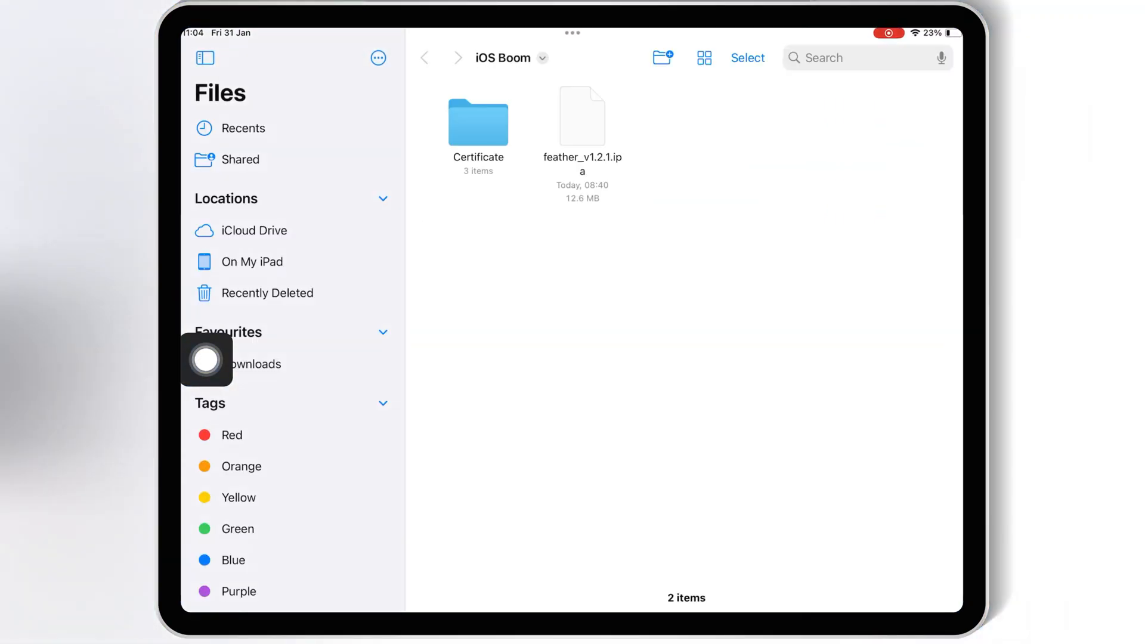
- Browse to the iOS Boom folder with the Certificate folder and feather ipa
{"action": "left_click", "coordinate": [257, 364]}
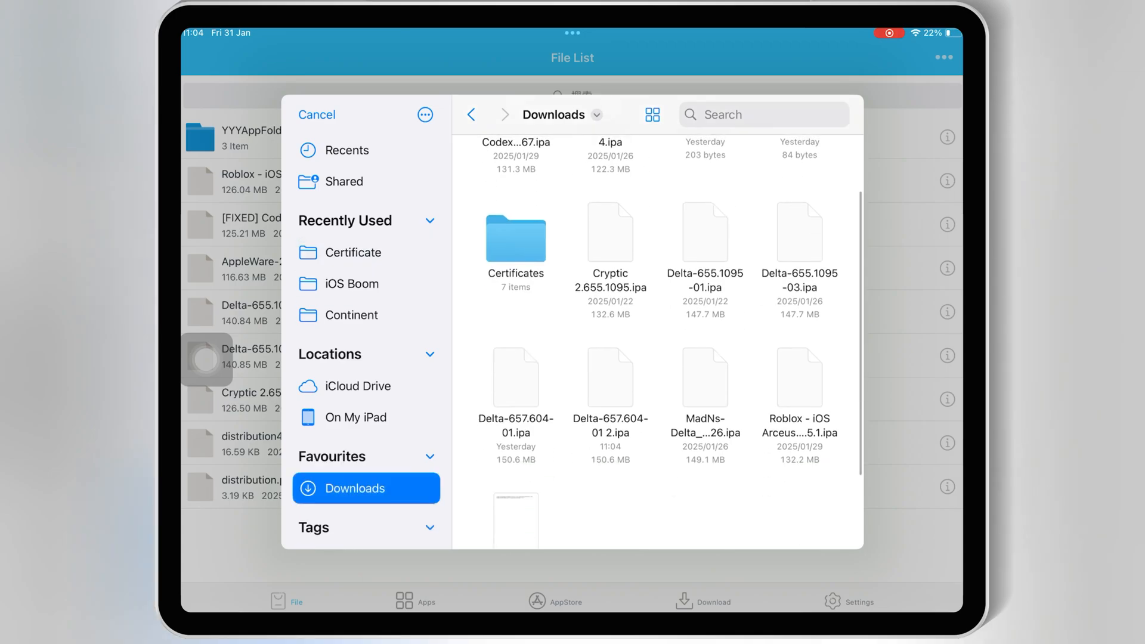
- Import Delta-657.604-01 2.ipa from Downloads and view it under Unsigned apps
{"action": "left_click", "coordinate": [317, 115]}
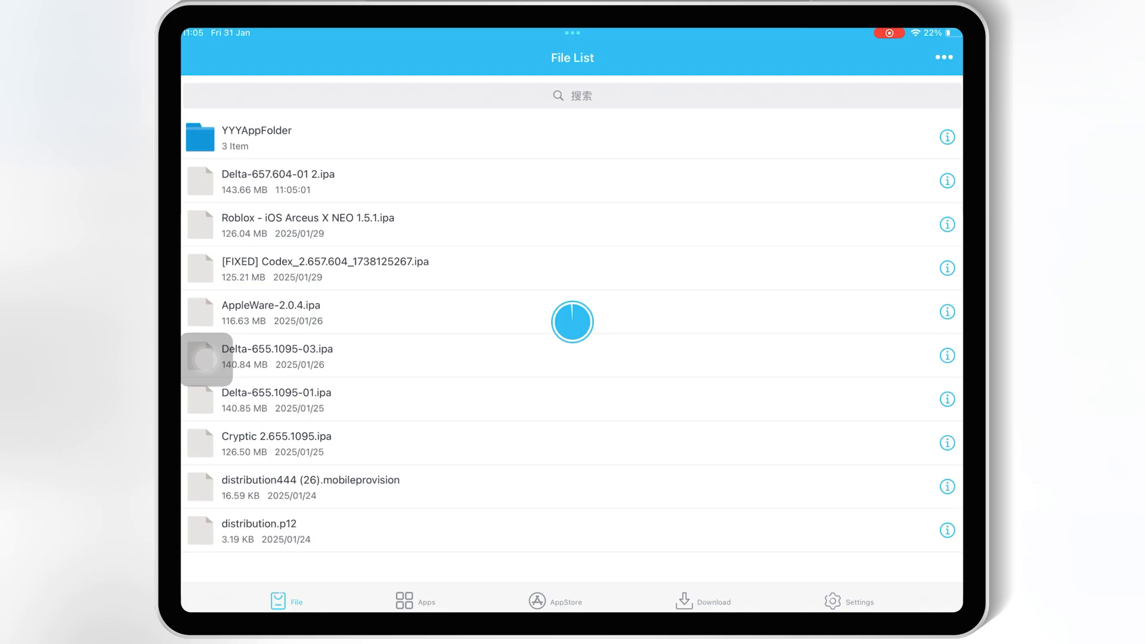
{"action": "left_click", "coordinate": [404, 601]}
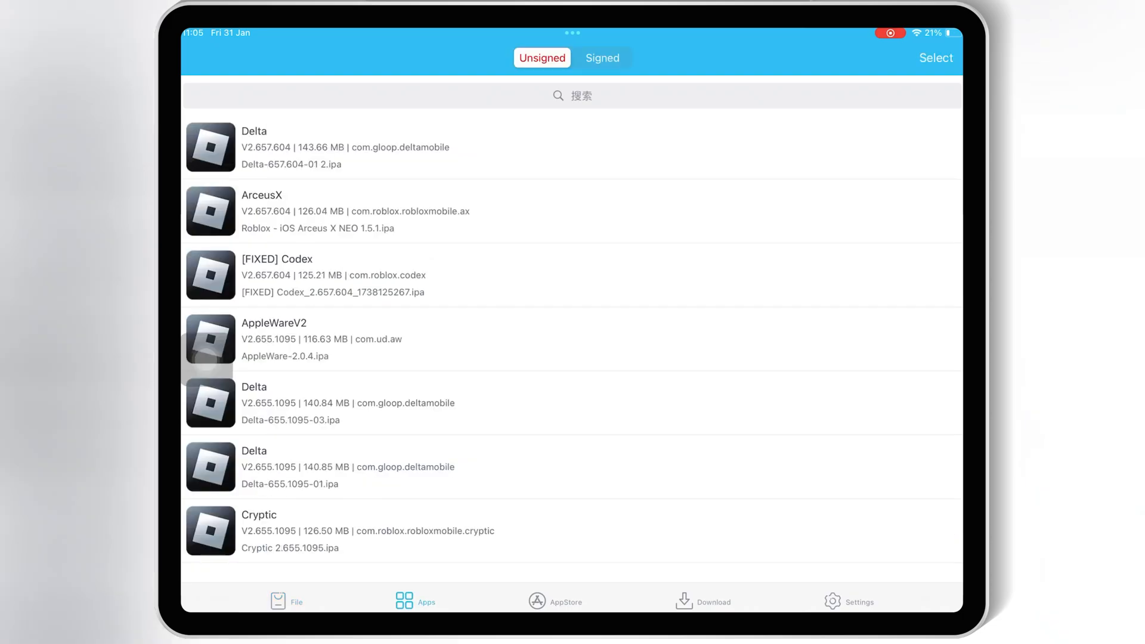
- Open the Delta app's signing settings and sign it with the distribution certificate
{"action": "left_click", "coordinate": [254, 146]}
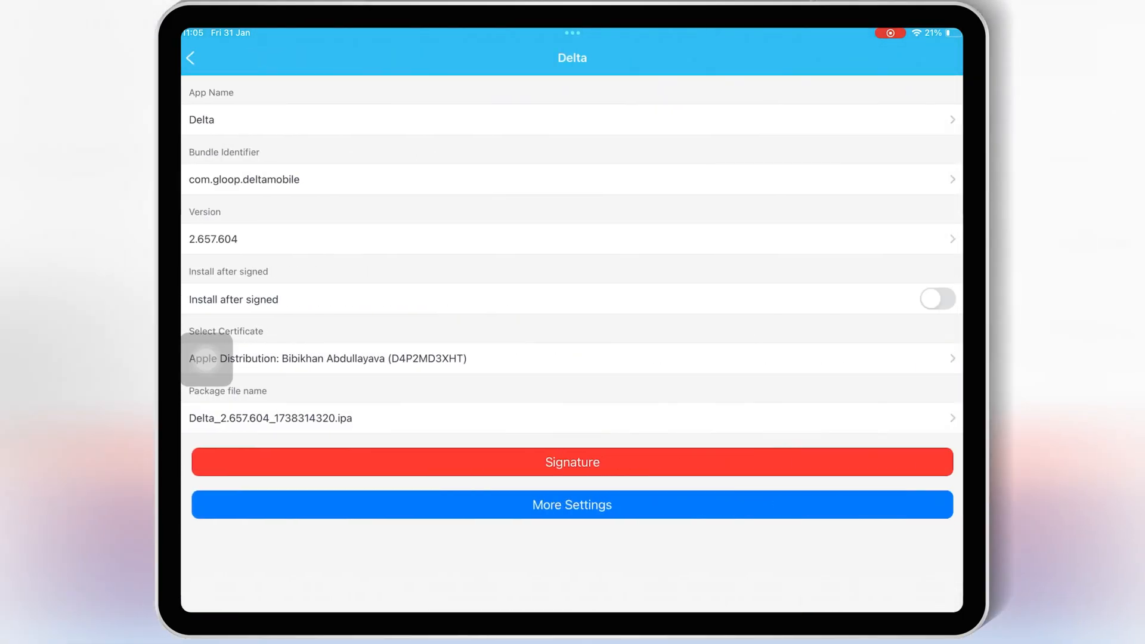
{"action": "left_click", "coordinate": [572, 461]}
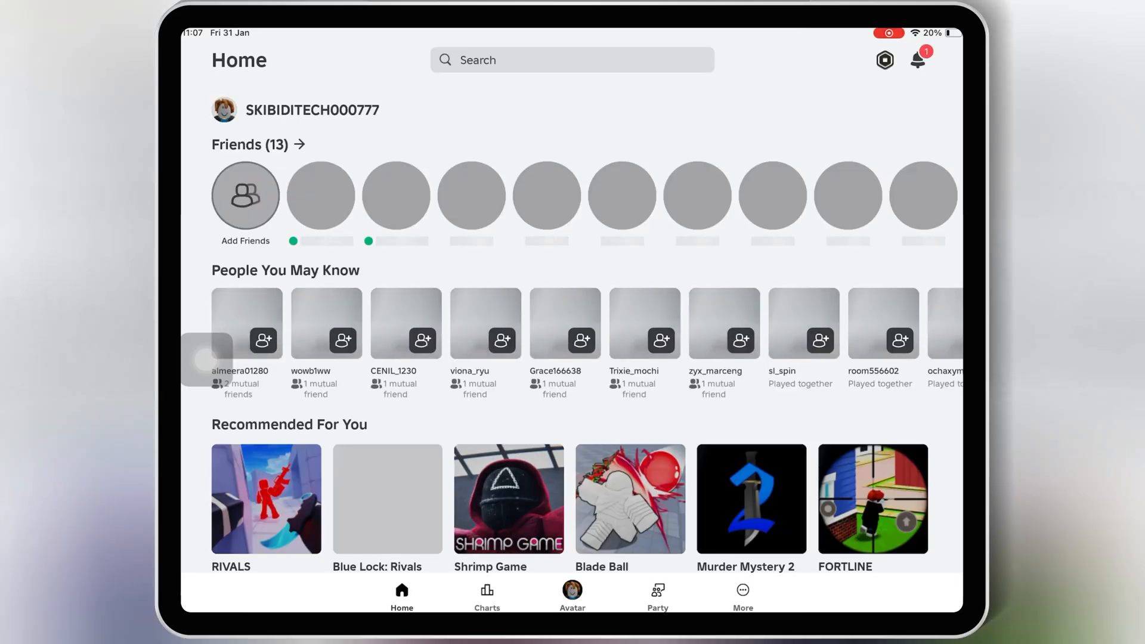
- Open Blox Fruits from Continue, press Play and pick the Pirates side
{"action": "scroll", "scroll_direction": "down", "scroll_amount": 3}
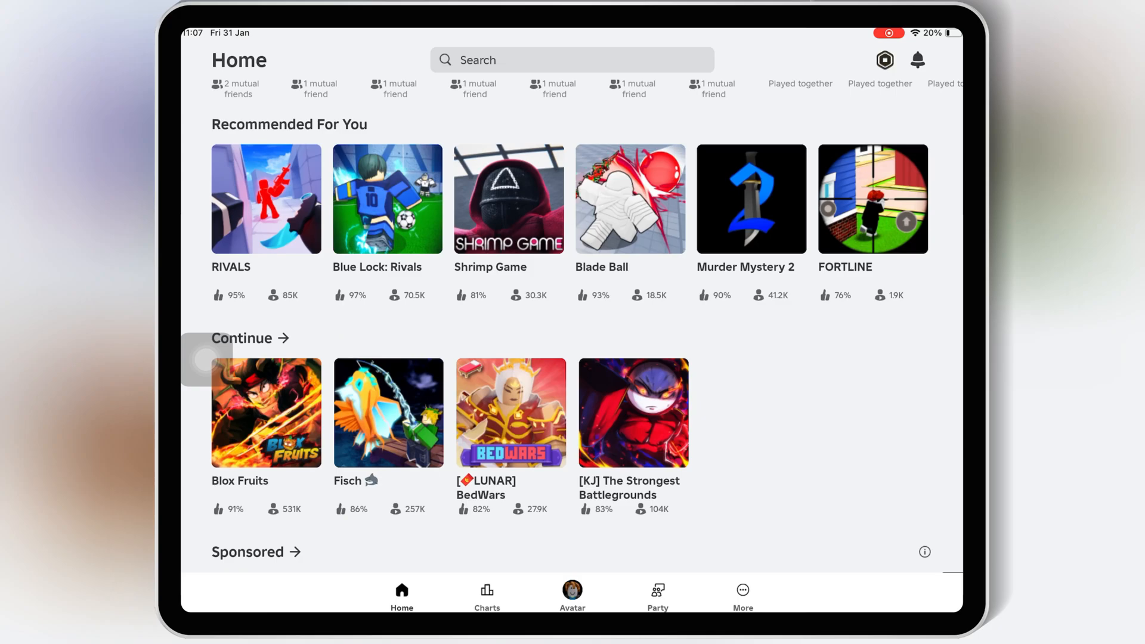
{"action": "left_click", "coordinate": [266, 412]}
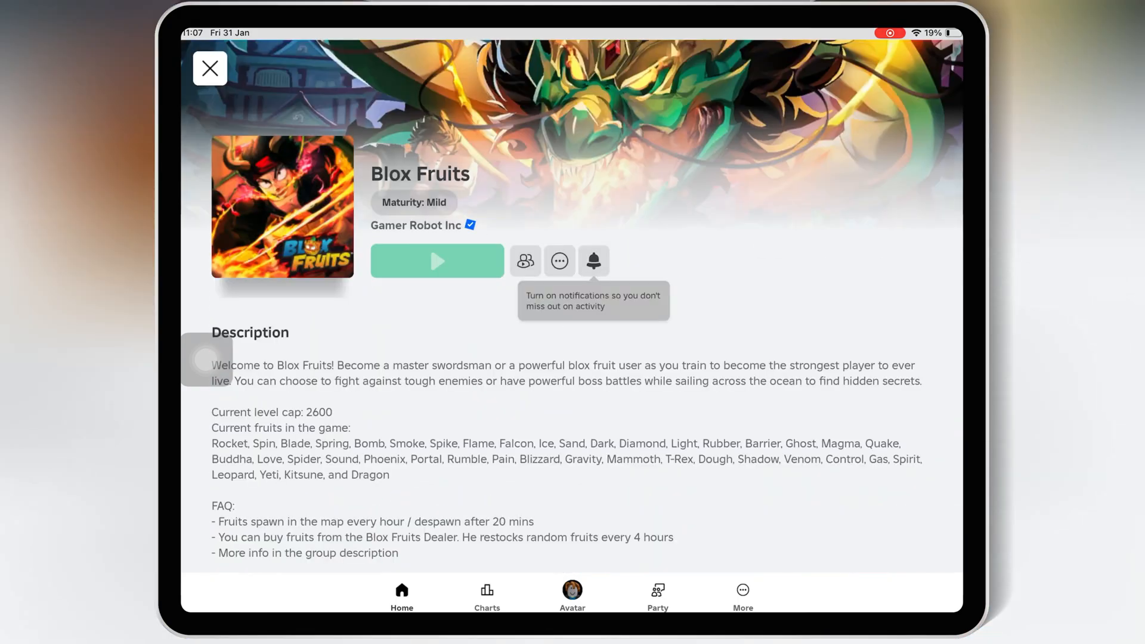
{"action": "left_click", "coordinate": [436, 261]}
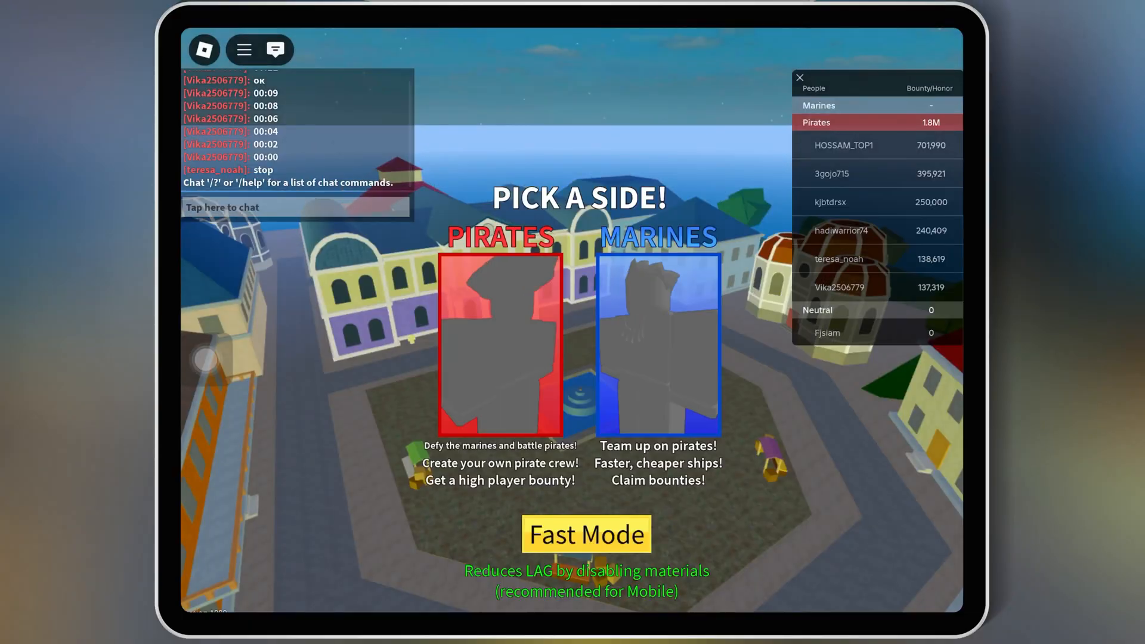
{"action": "left_click", "coordinate": [500, 344]}
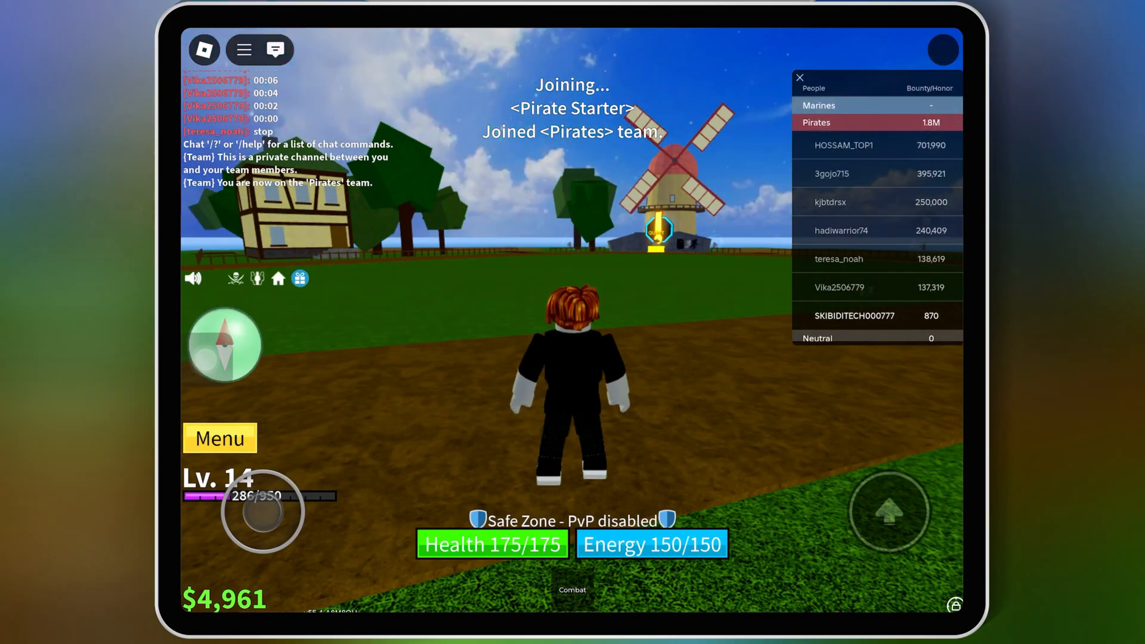